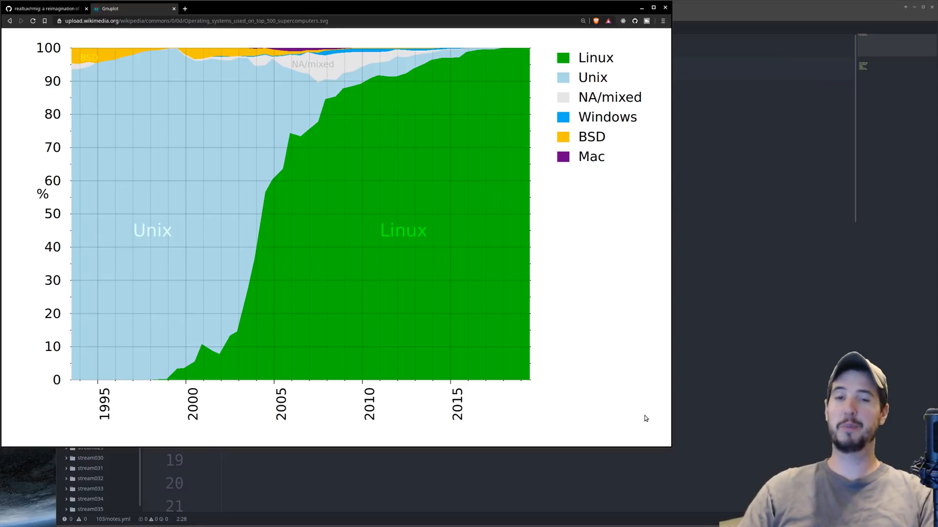
mouse_move(470, 358)
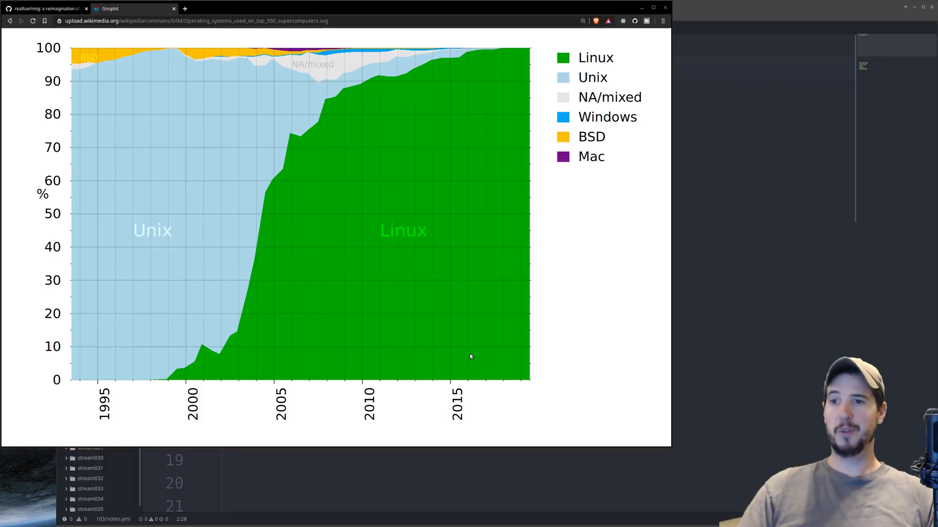
mouse_move(111, 61)
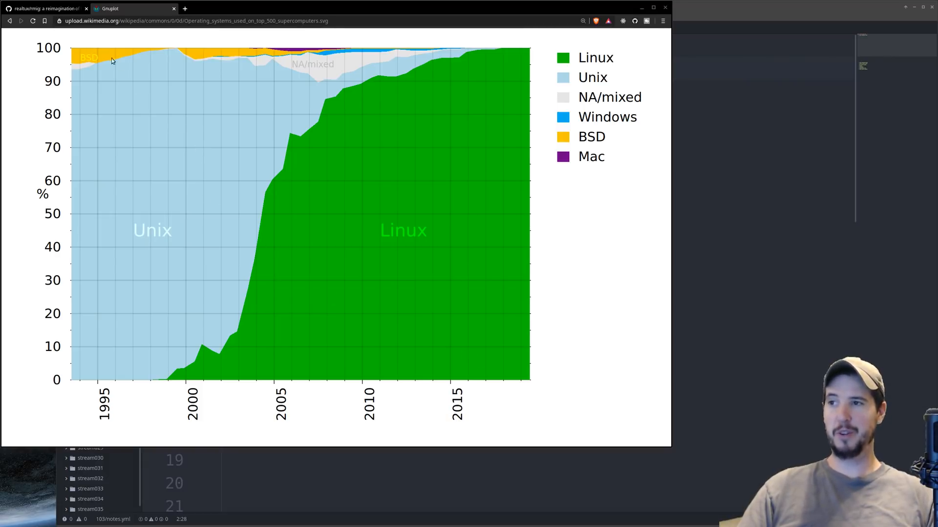
mouse_move(233, 72)
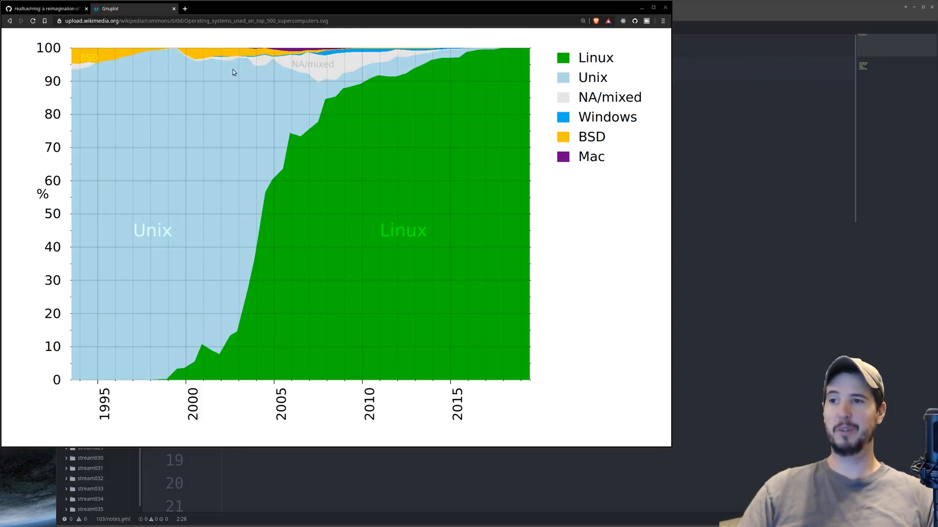
mouse_move(284, 233)
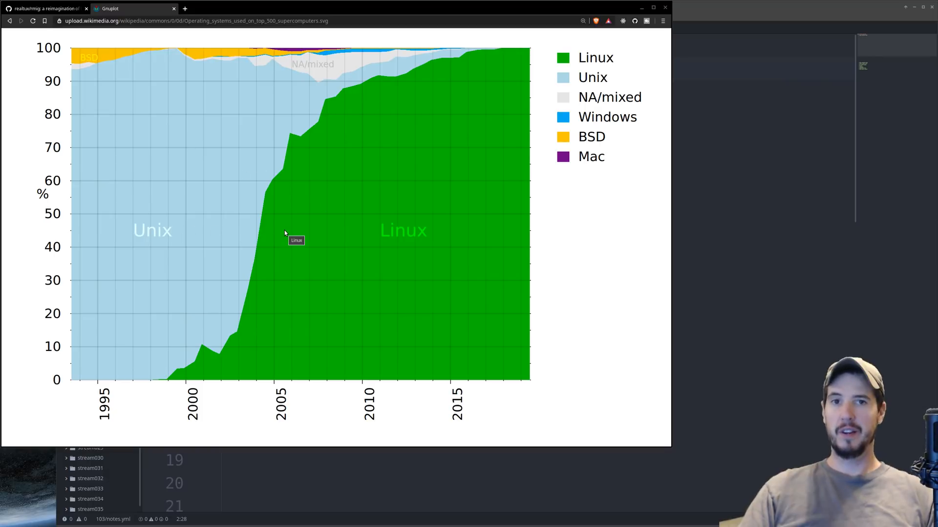
mouse_move(100, 383)
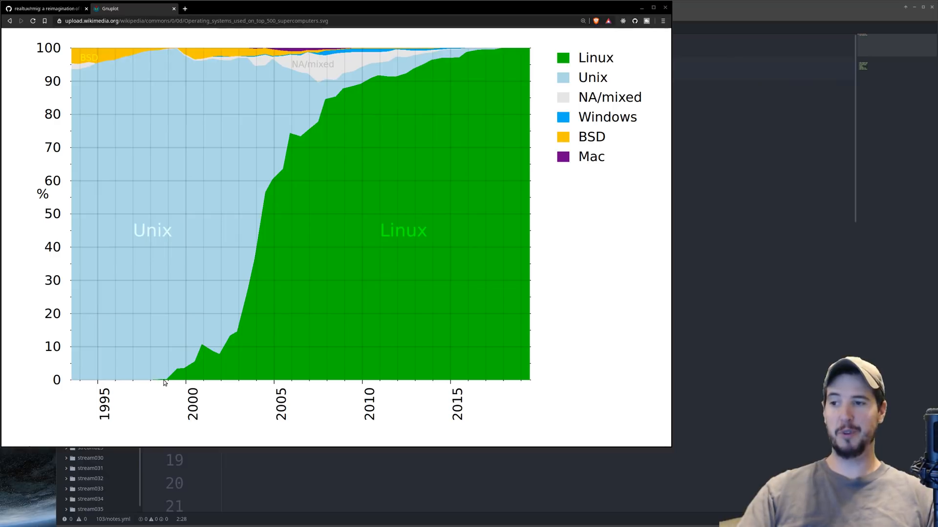
mouse_move(190, 369)
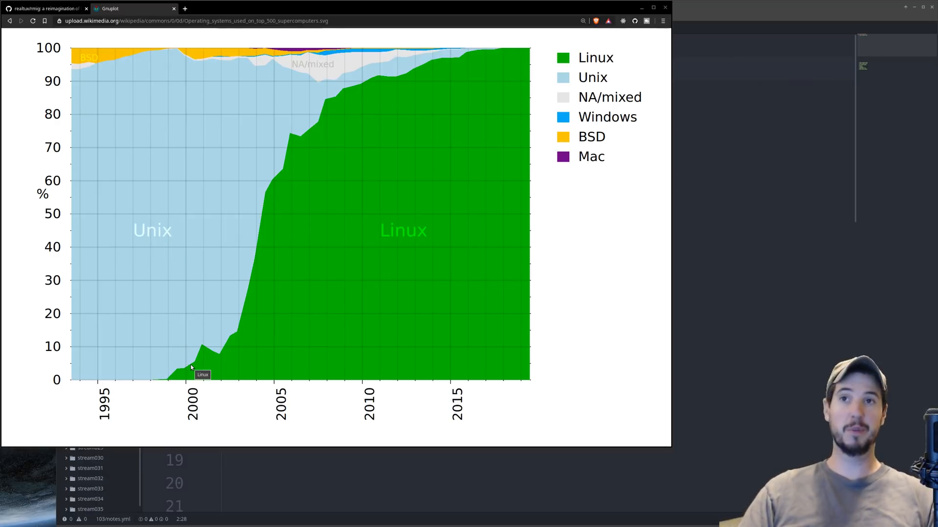
mouse_move(165, 428)
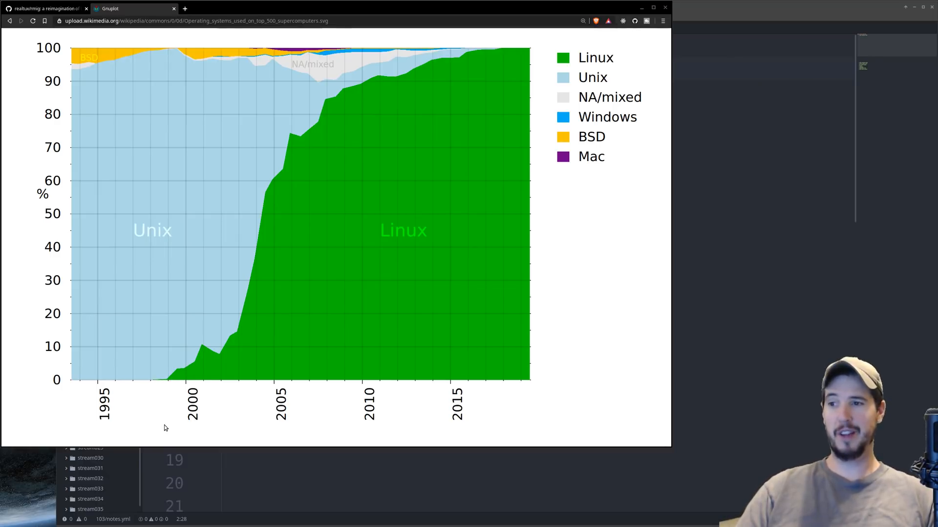
mouse_move(191, 386)
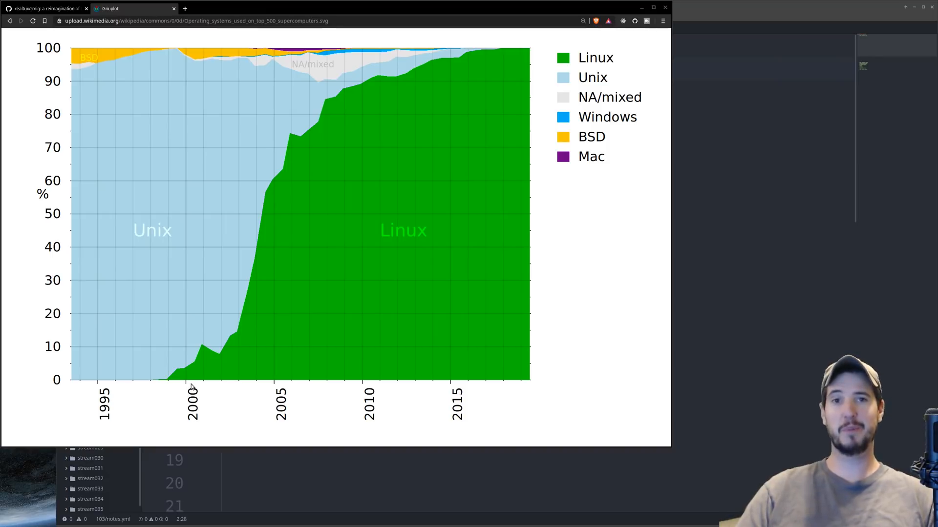
mouse_move(397, 392)
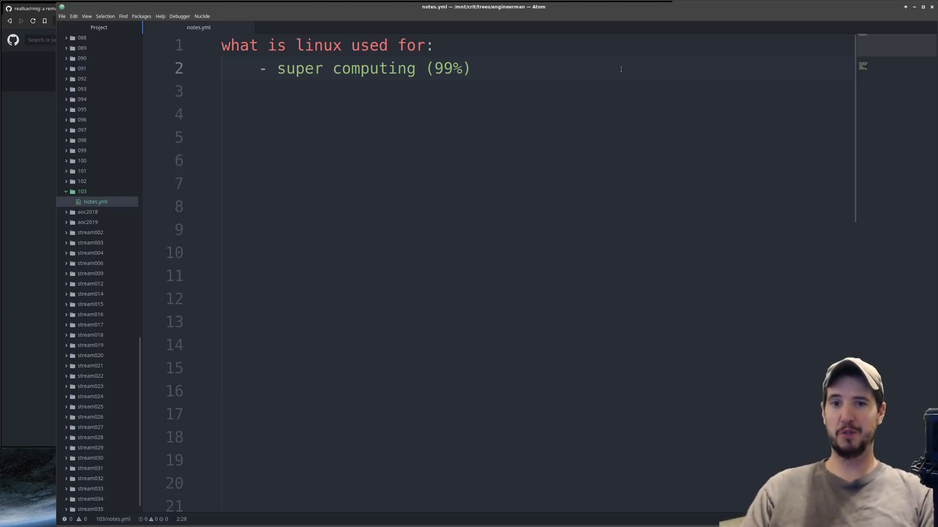
- Add '- mobile devices (~86%)' and '- cloud computing (~84%)' after super computing in notes.yml
click(471, 68)
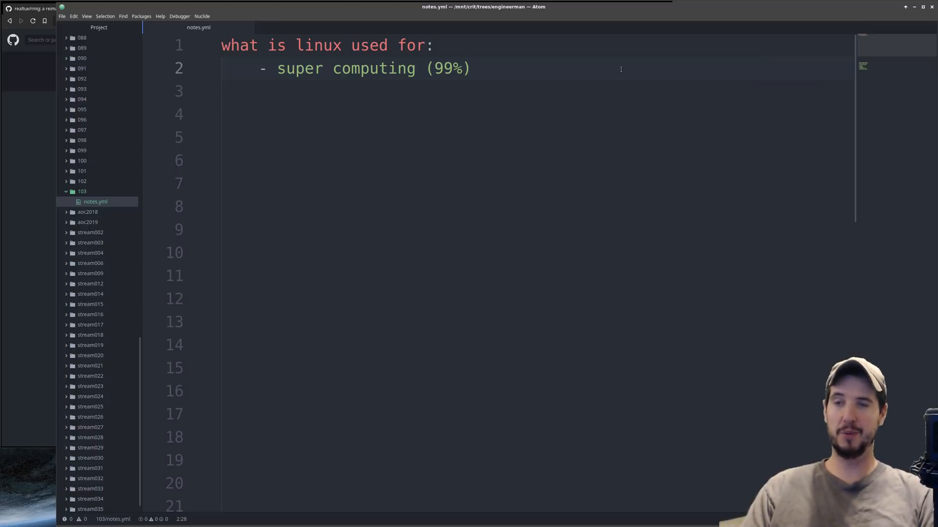
text(- mobile devices (~86%))
click(537, 113)
text(- cloud computing (~84%))
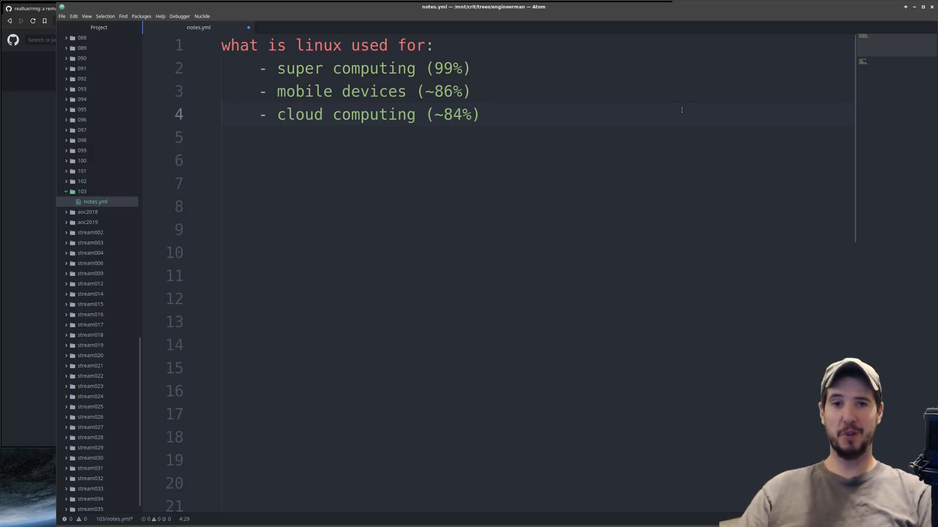
- Add '- iot devices (~75%)' and '- desktop' after cloud computing
click(479, 114)
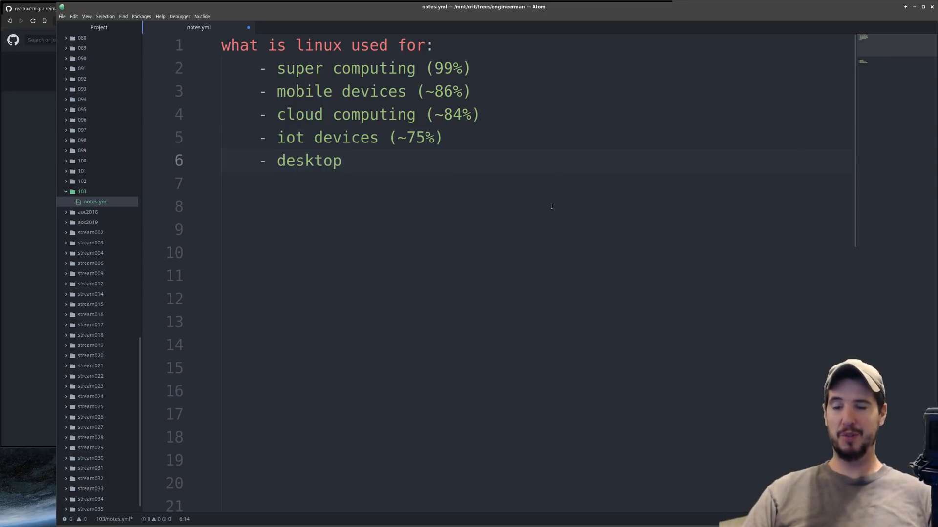
- Add '- self-driving cars' and '- appliances' after desktop
click(342, 160)
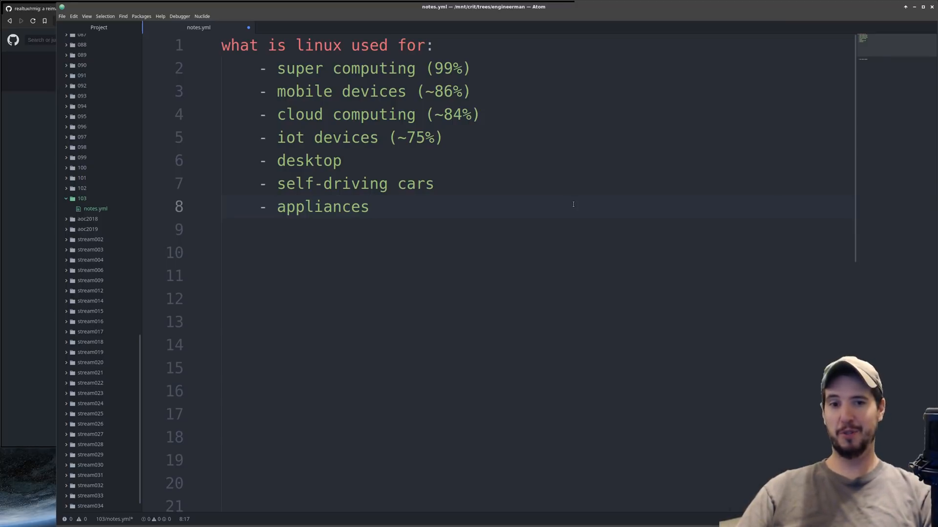
- Add '- large hadron collider' as the final entry after appliances
click(369, 207)
text(- large hadron collider)
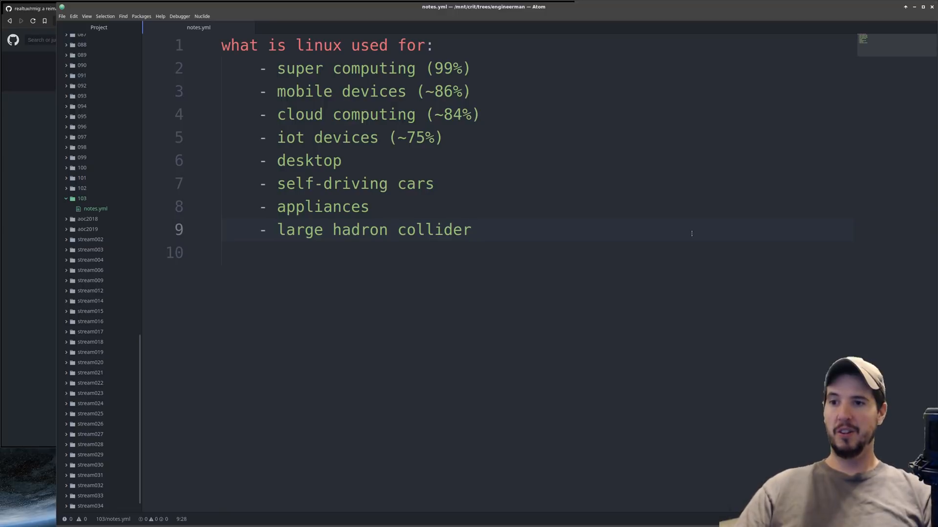
click(471, 230)
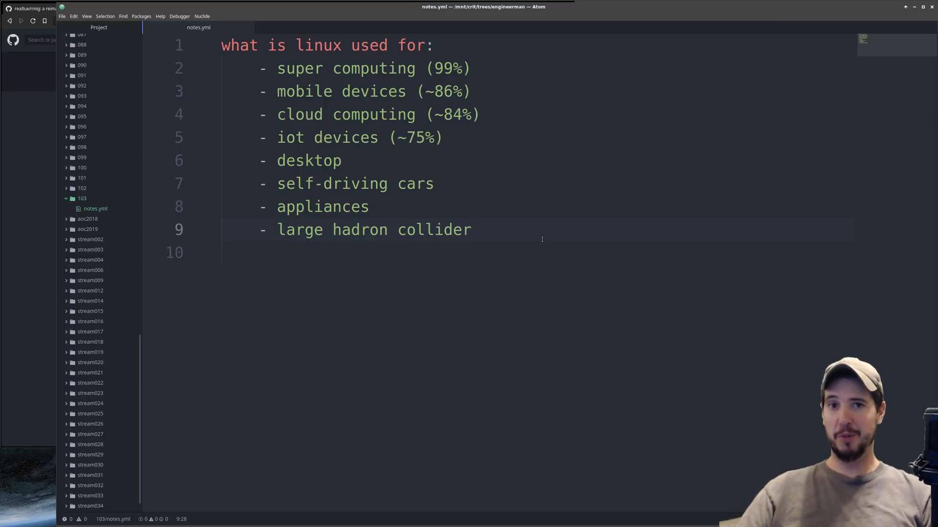
click(471, 229)
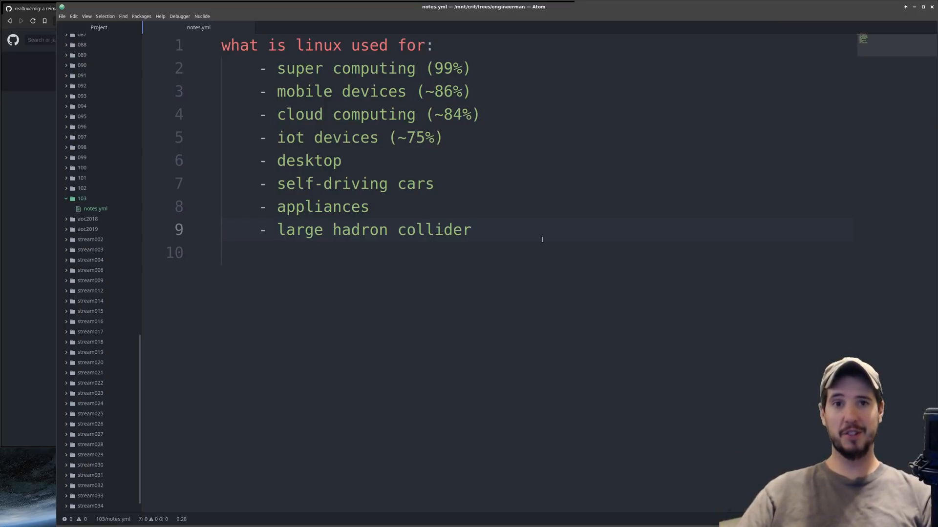
click(470, 229)
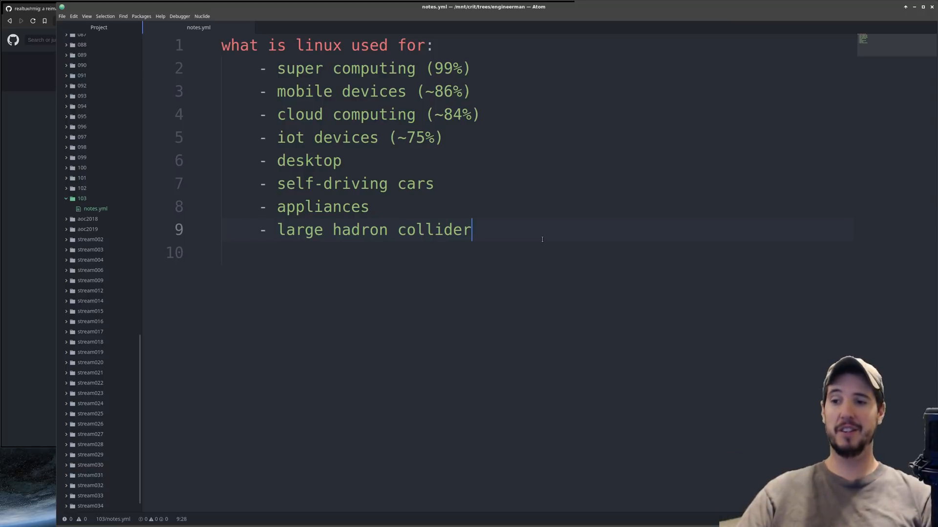